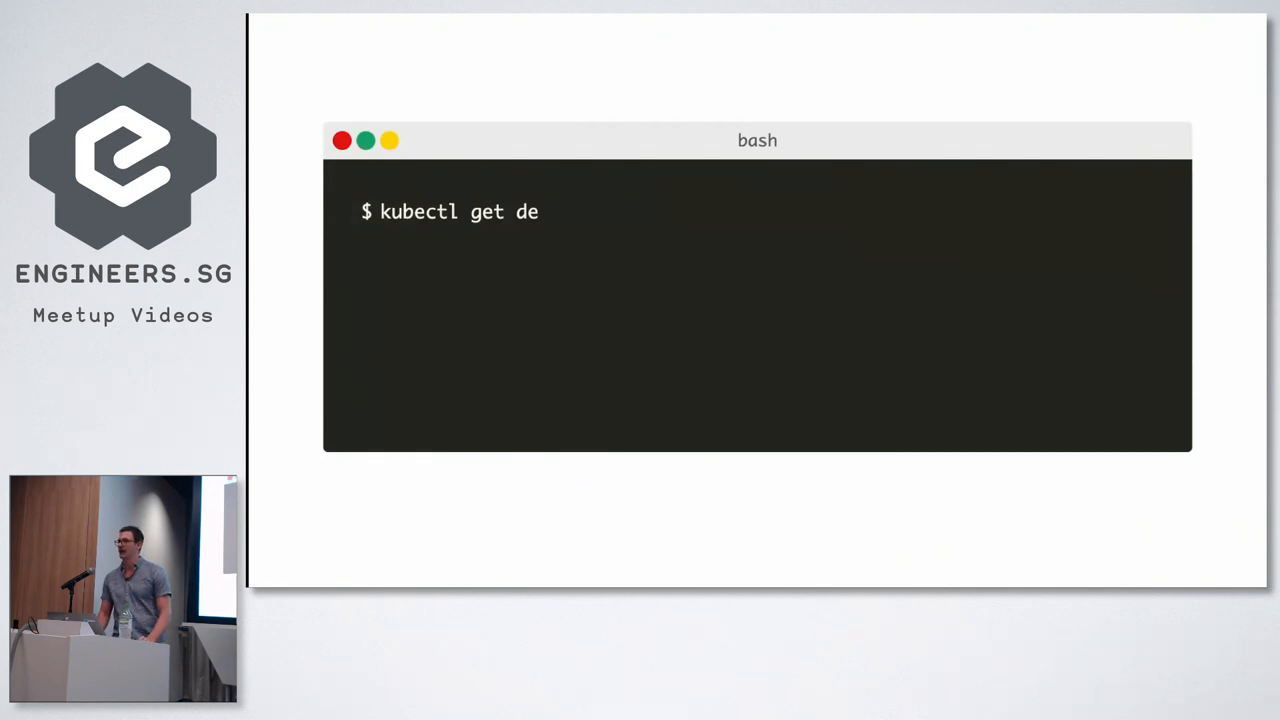
- Write 'Hello image!', upload the chosen image into the note, and publish it
key(Tab)
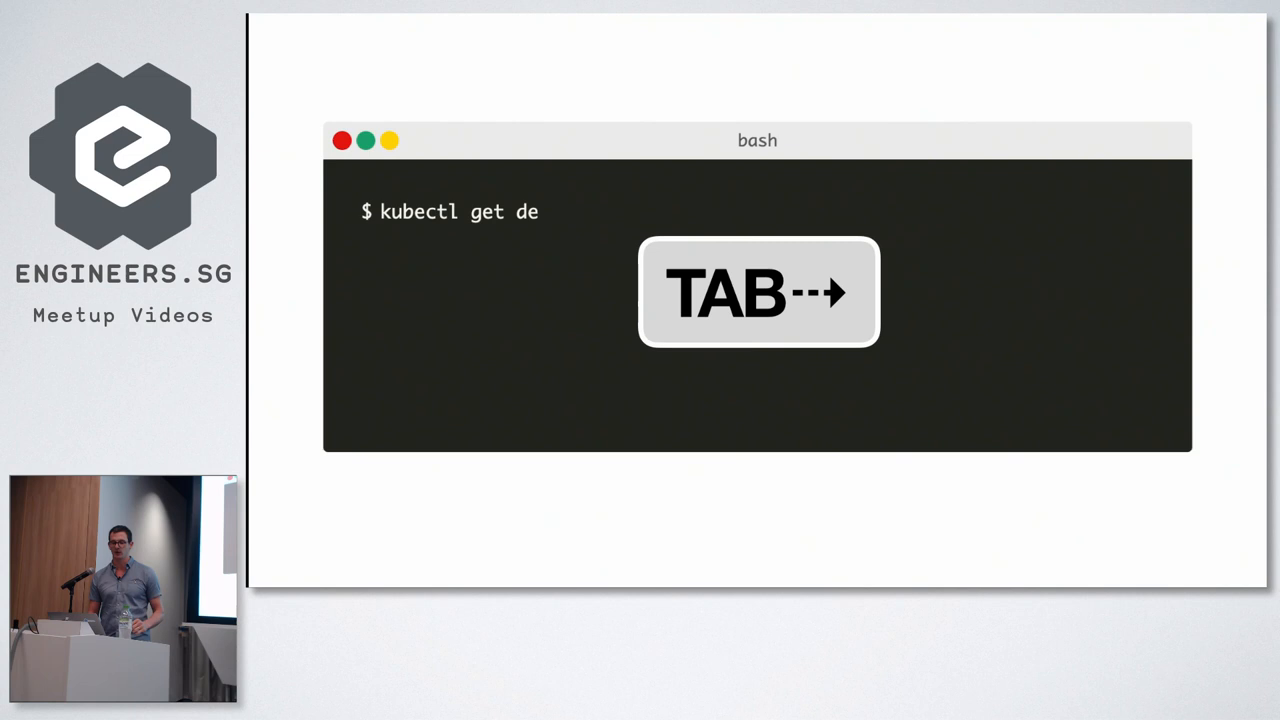
key(Tab)
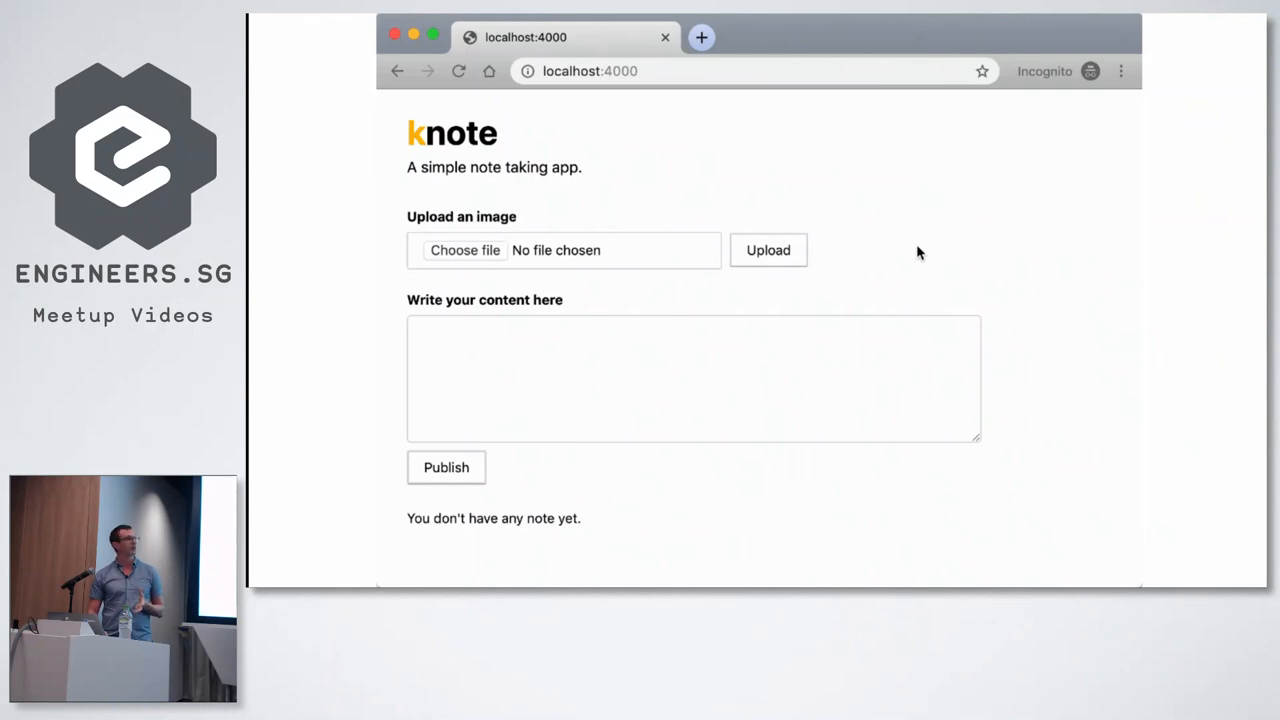
text(Hello imag)
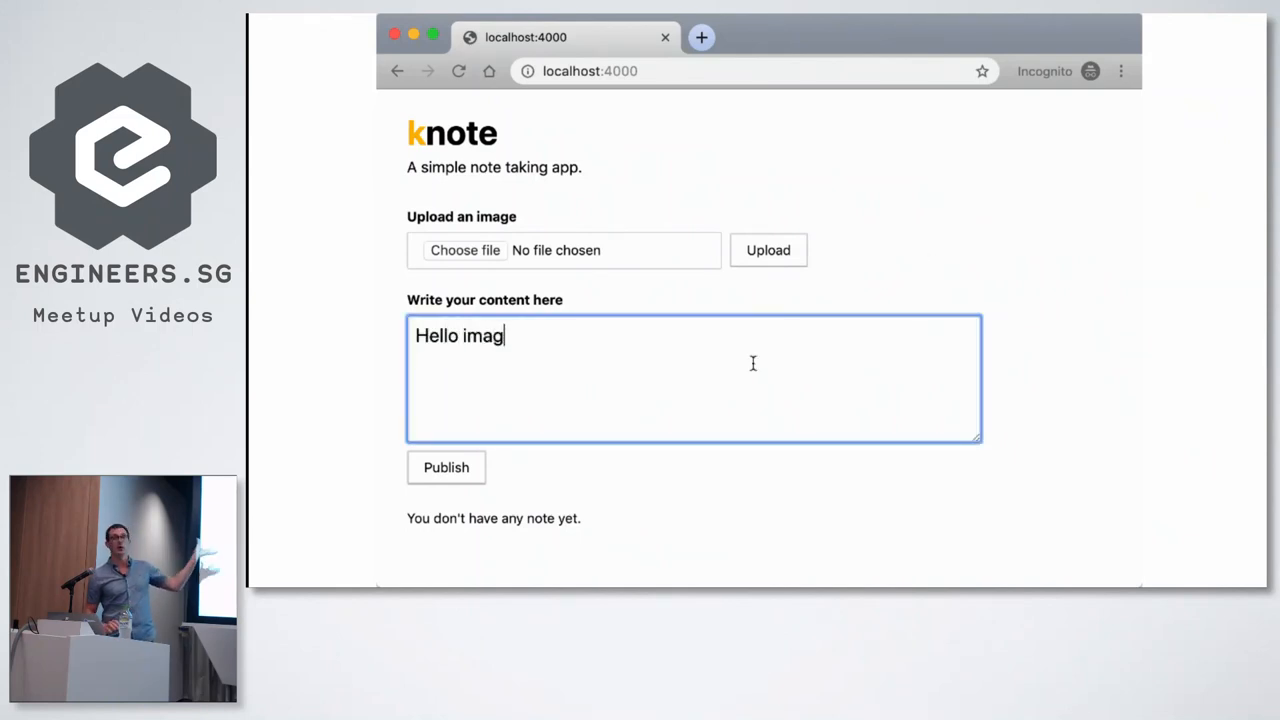
text(e!)
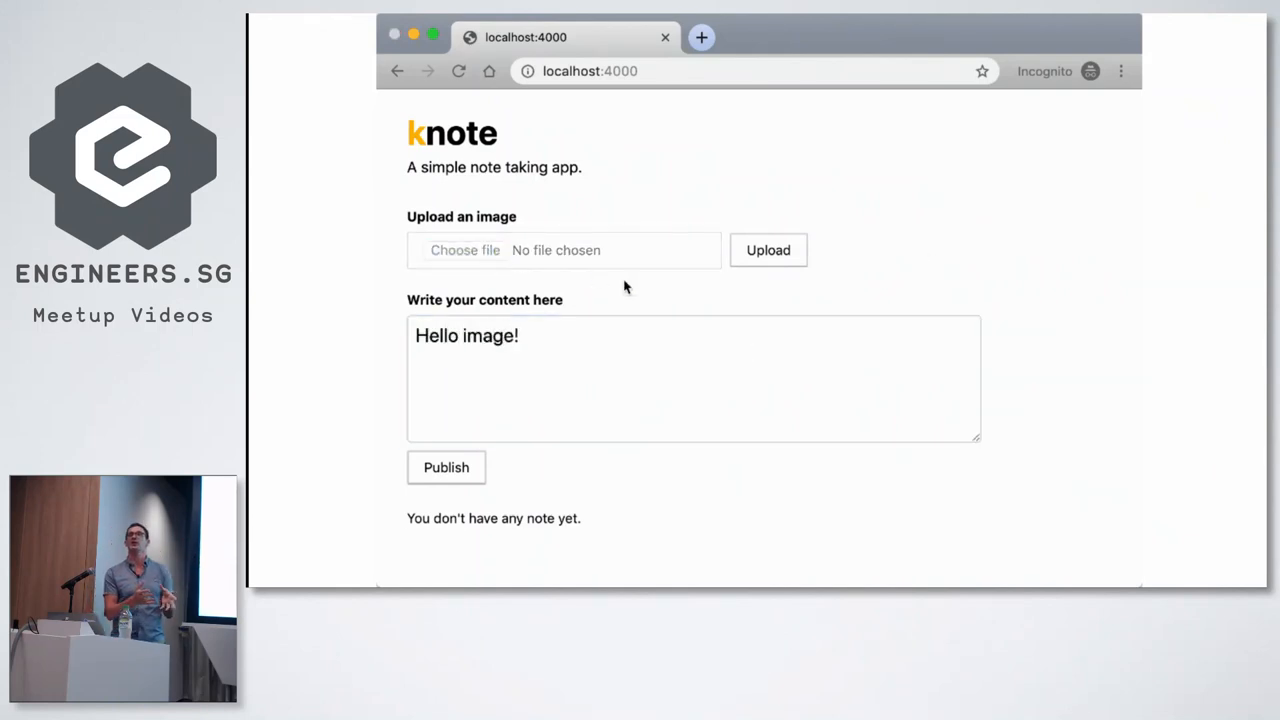
click(768, 250)
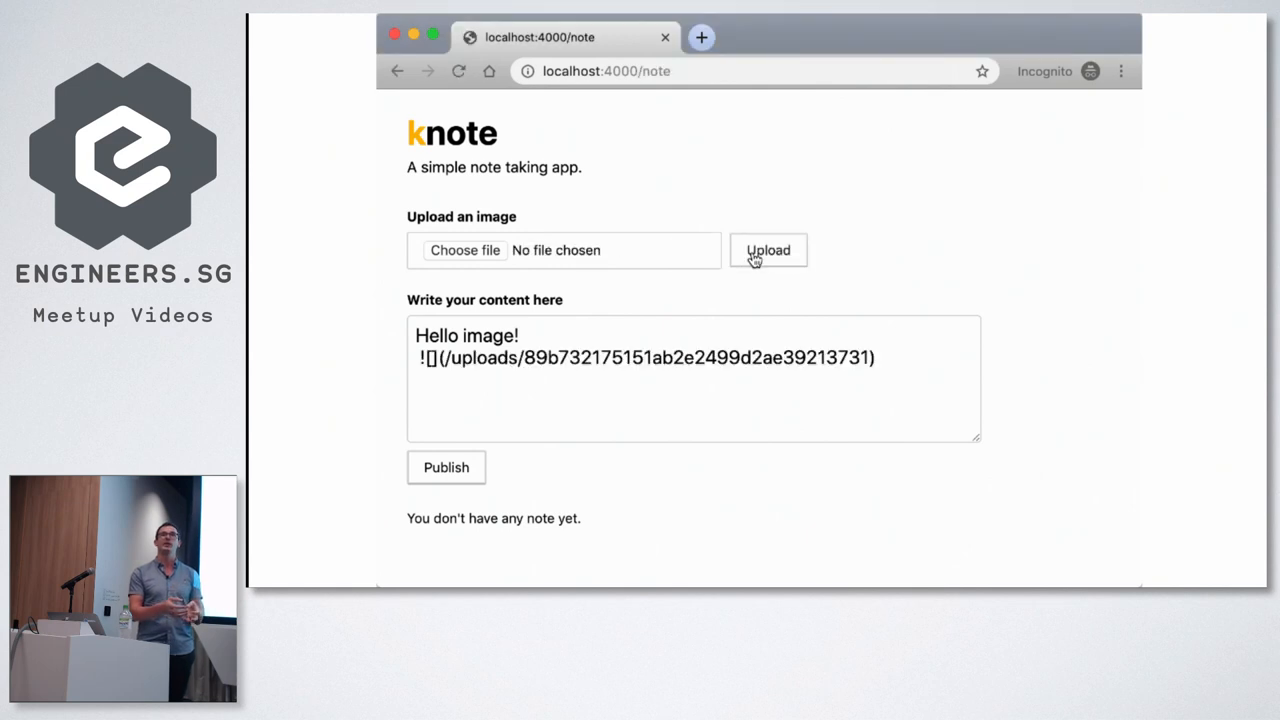
click(446, 468)
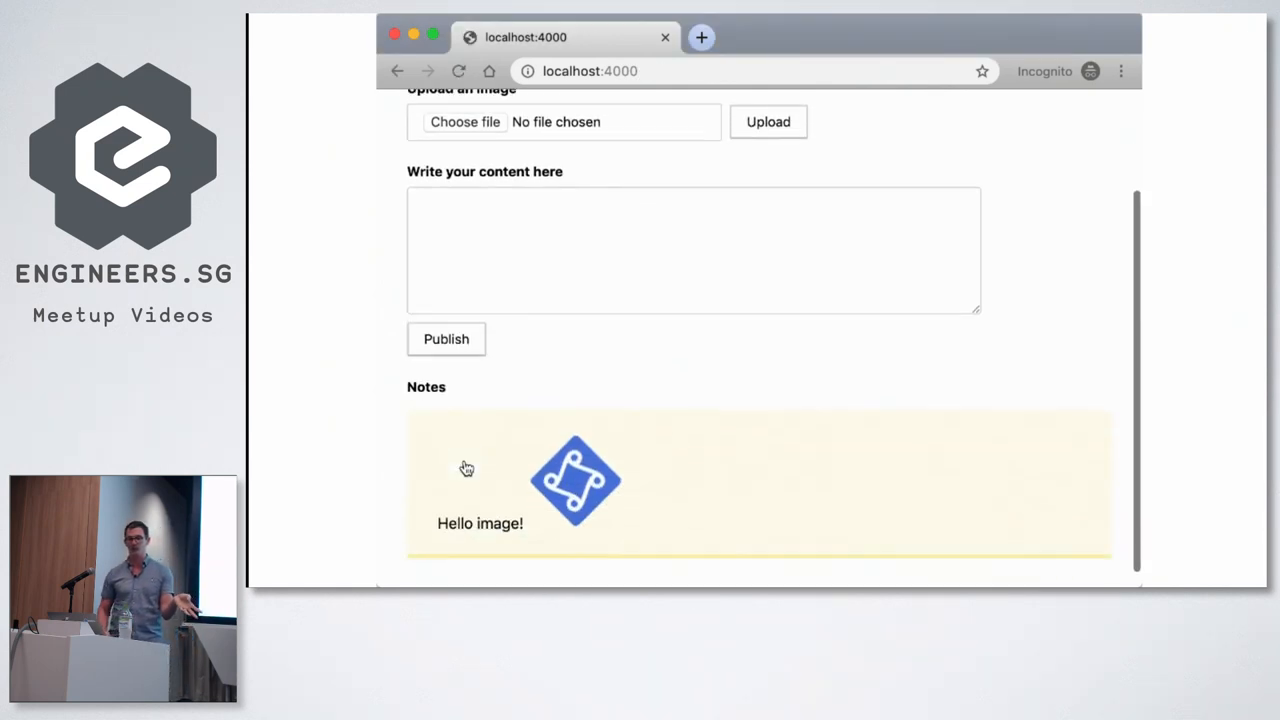